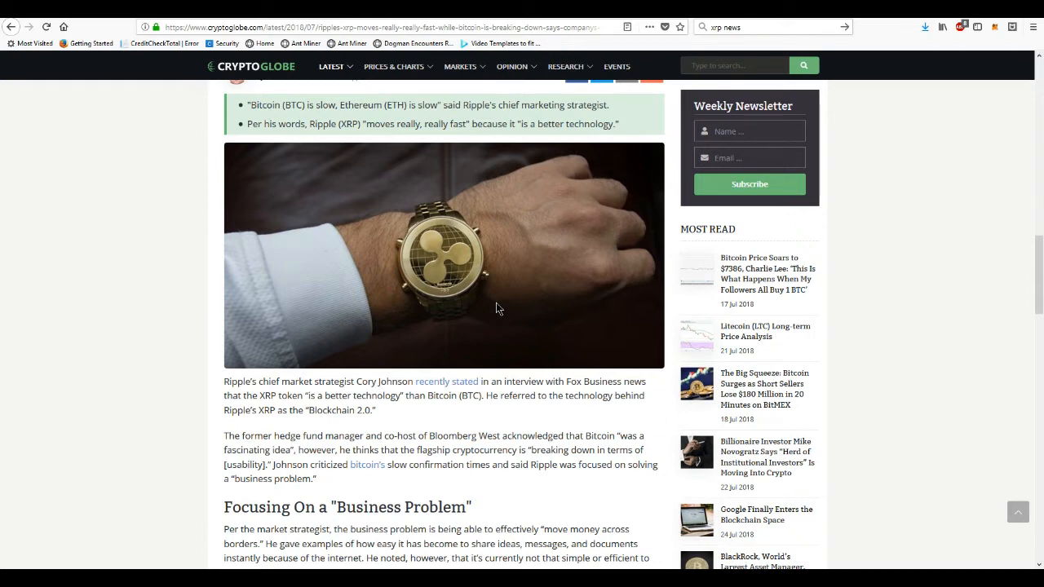
{"action": "mouse_move", "coordinate": [331, 359]}
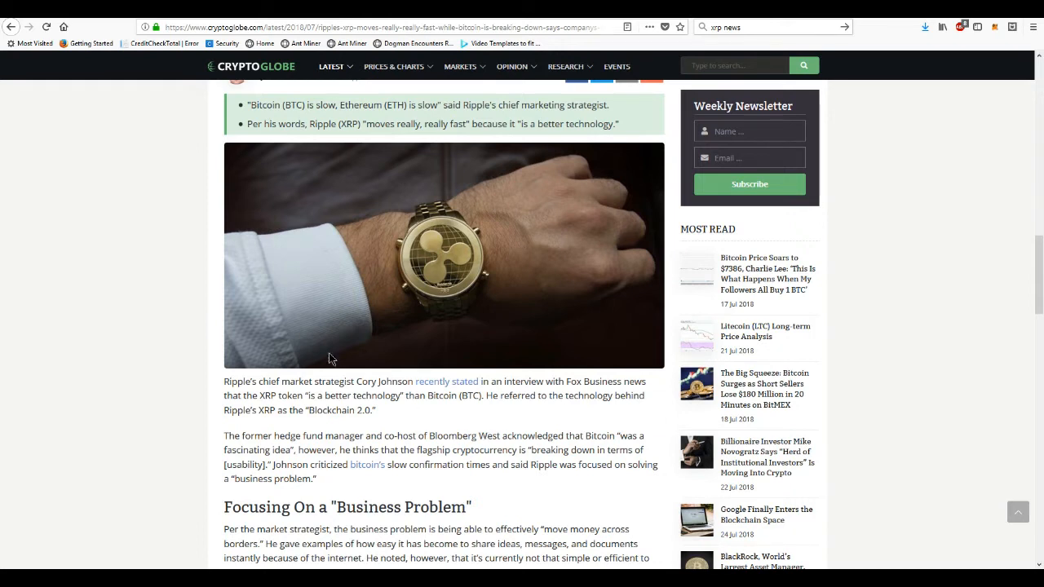
{"action": "scroll", "scroll_direction": "up", "scroll_amount": 3}
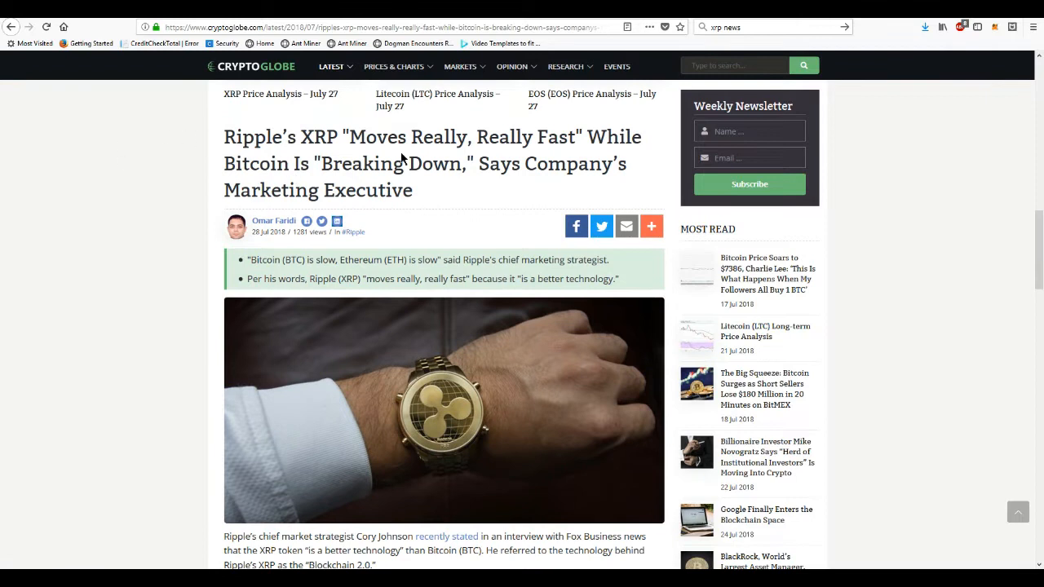
{"action": "mouse_move", "coordinate": [138, 234]}
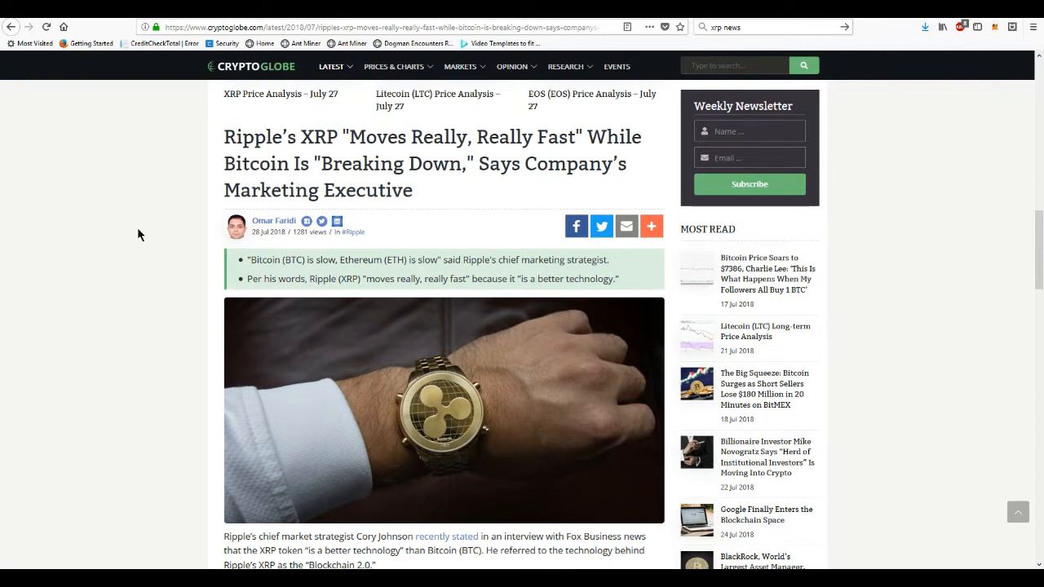
{"action": "mouse_move", "coordinate": [229, 232]}
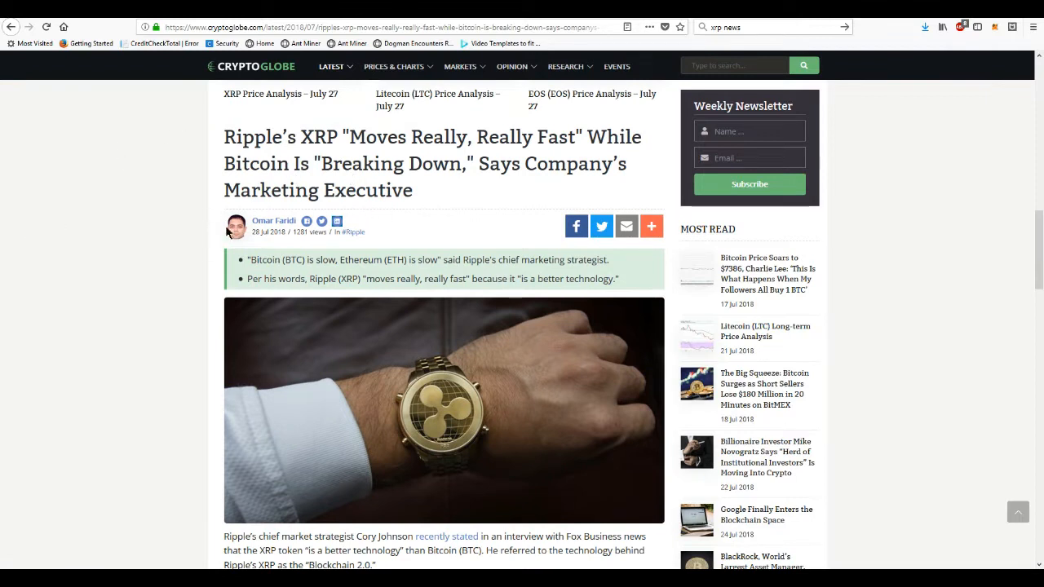
{"action": "mouse_move", "coordinate": [104, 183]}
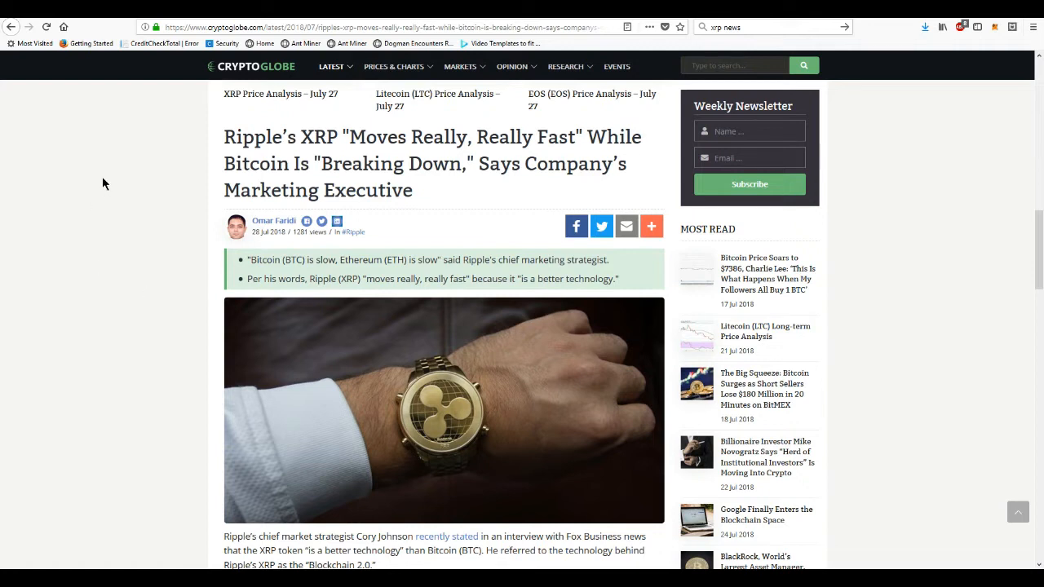
{"action": "mouse_move", "coordinate": [292, 141]}
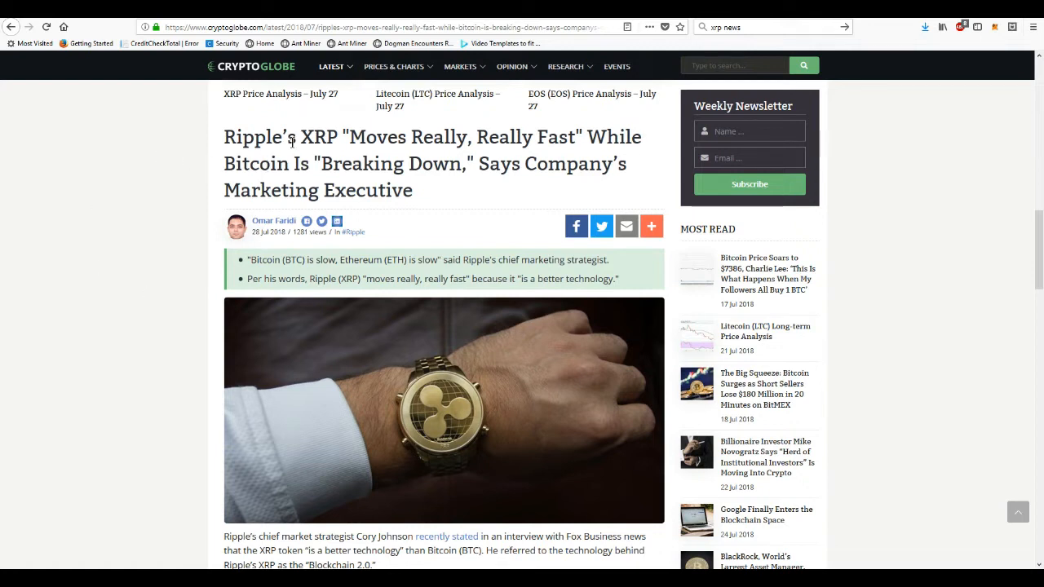
{"action": "mouse_move", "coordinate": [483, 147]}
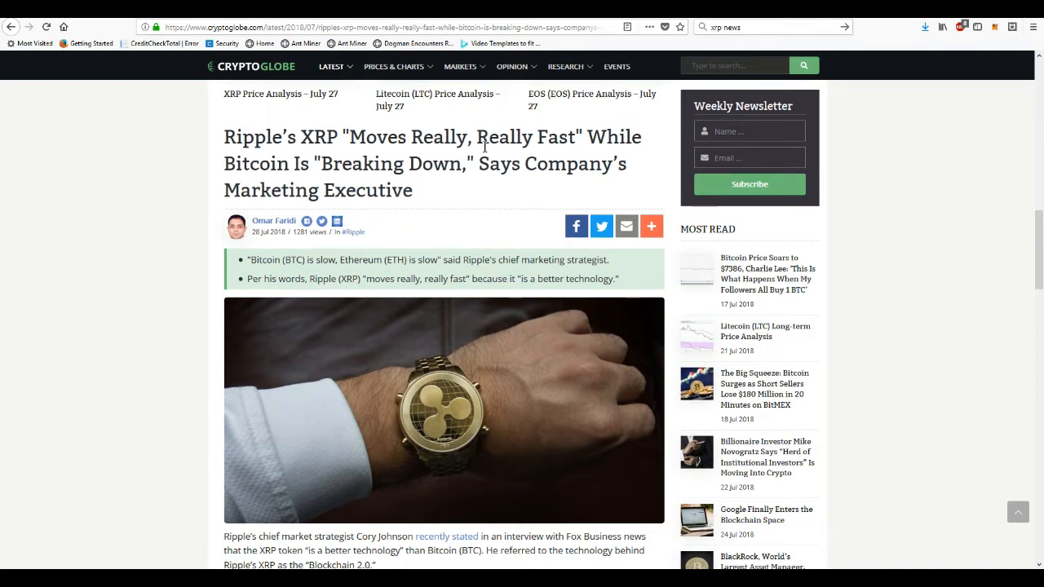
{"action": "mouse_move", "coordinate": [352, 183]}
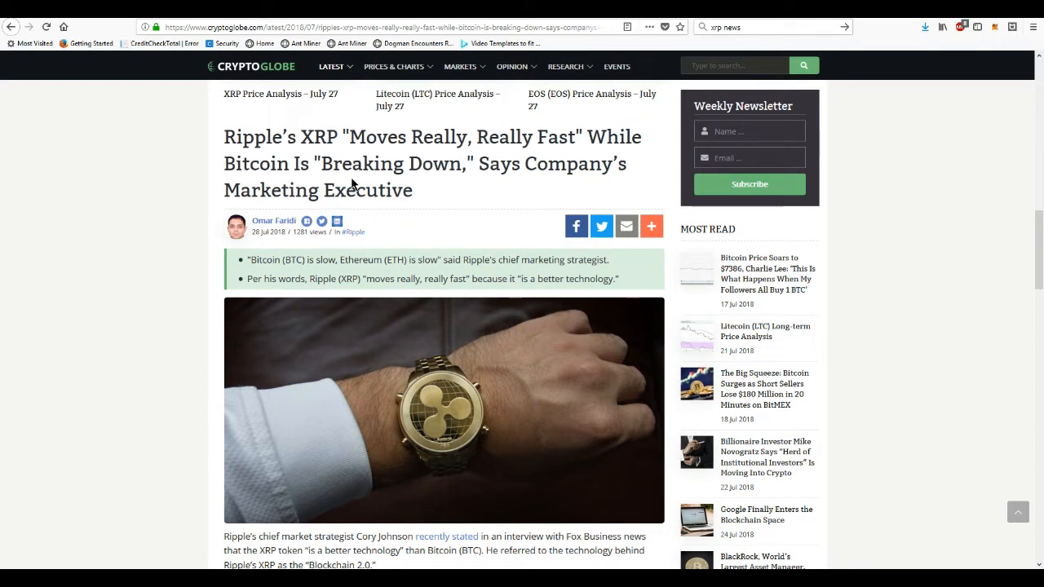
{"action": "mouse_move", "coordinate": [522, 192]}
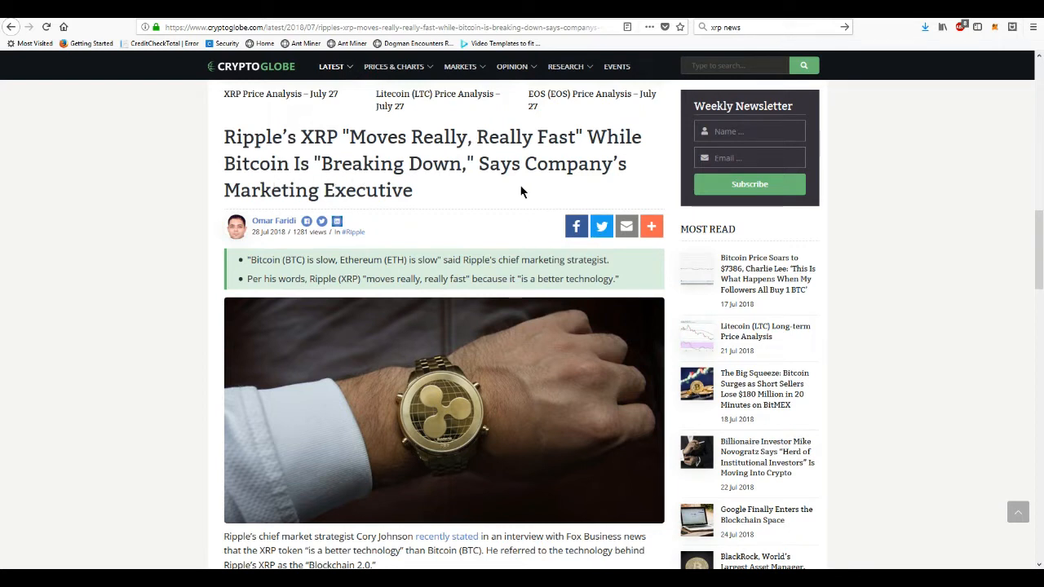
{"action": "mouse_move", "coordinate": [307, 216]}
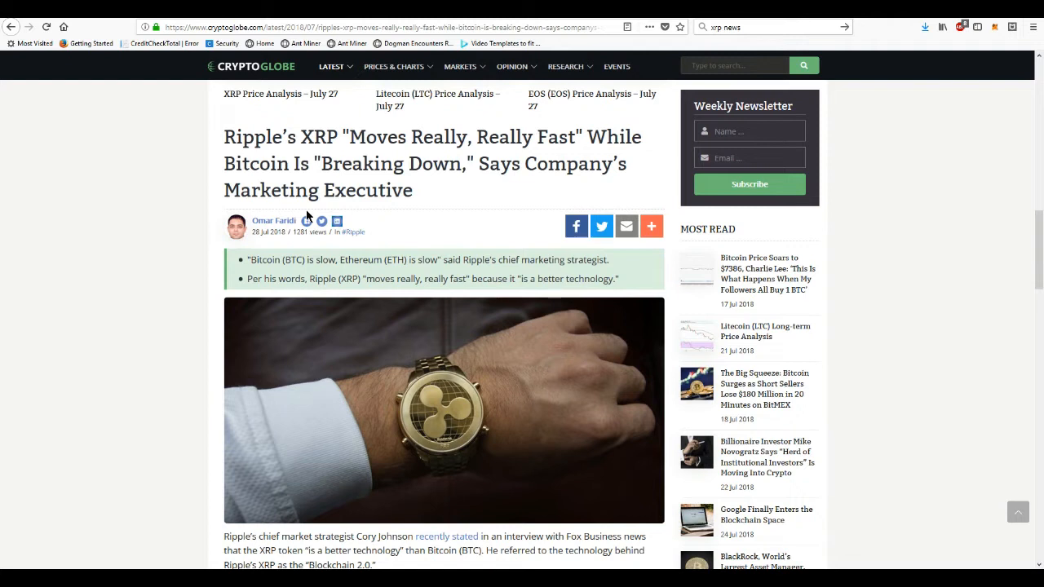
{"action": "mouse_move", "coordinate": [235, 256]}
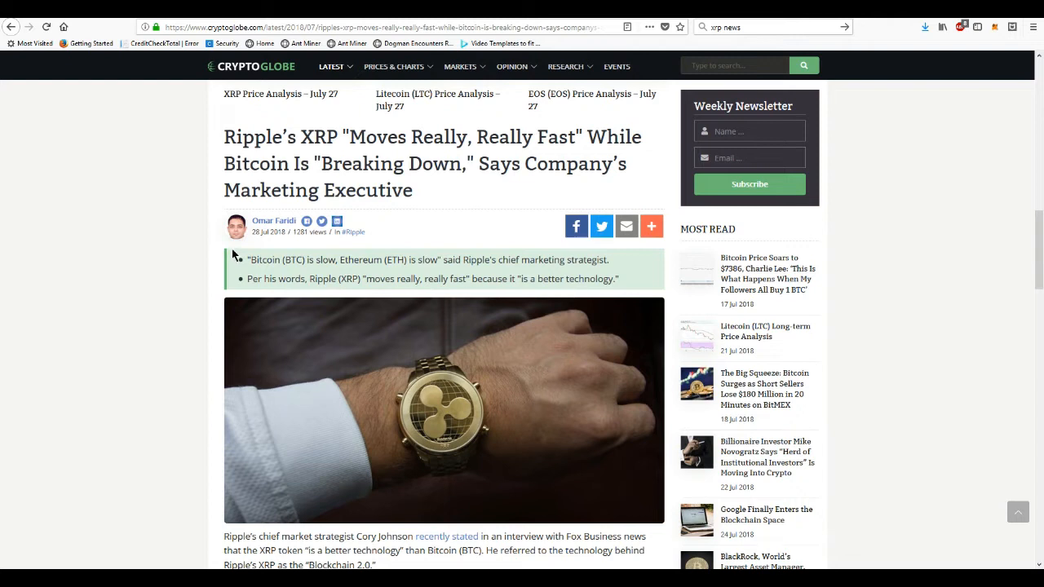
{"action": "mouse_move", "coordinate": [170, 194]}
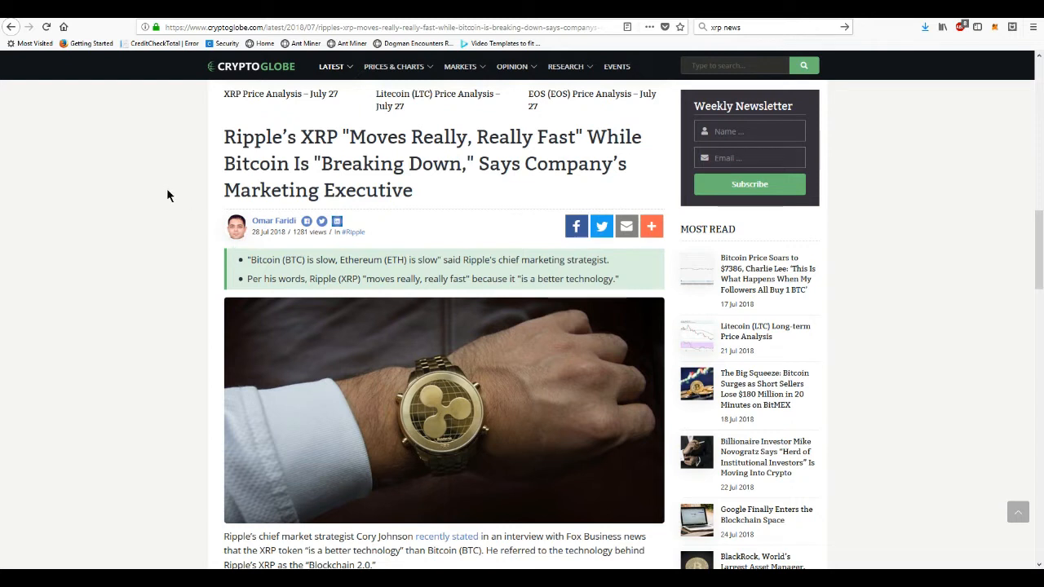
{"action": "mouse_move", "coordinate": [160, 212]}
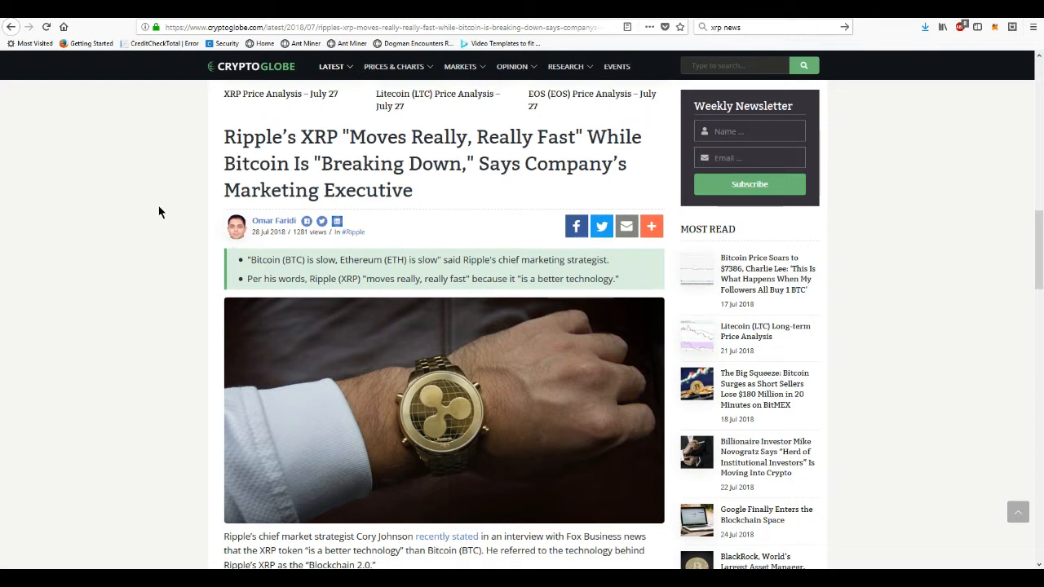
{"action": "scroll", "scroll_direction": "down", "scroll_amount": 3}
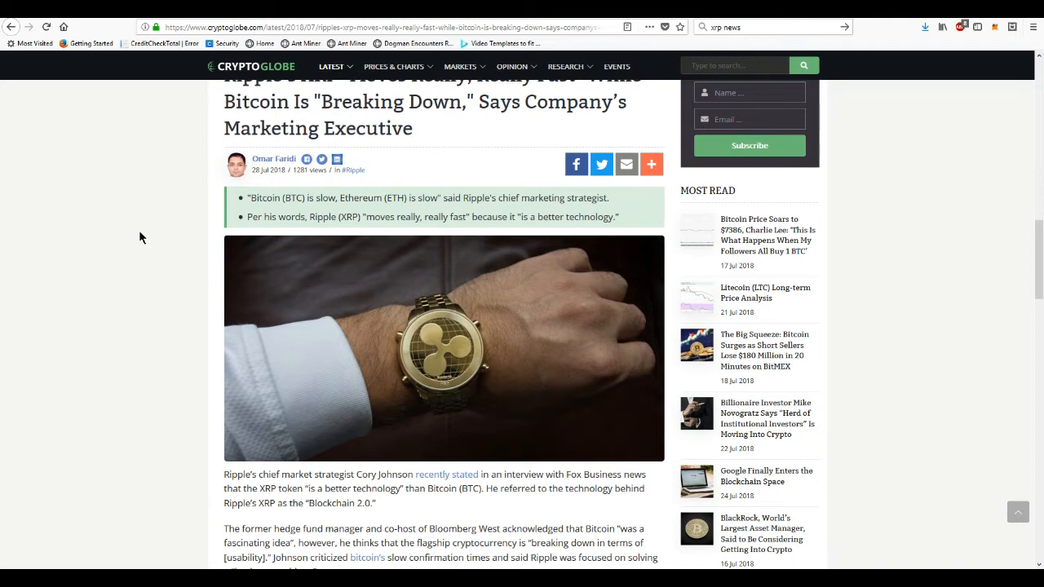
{"action": "scroll", "scroll_direction": "down", "scroll_amount": 3}
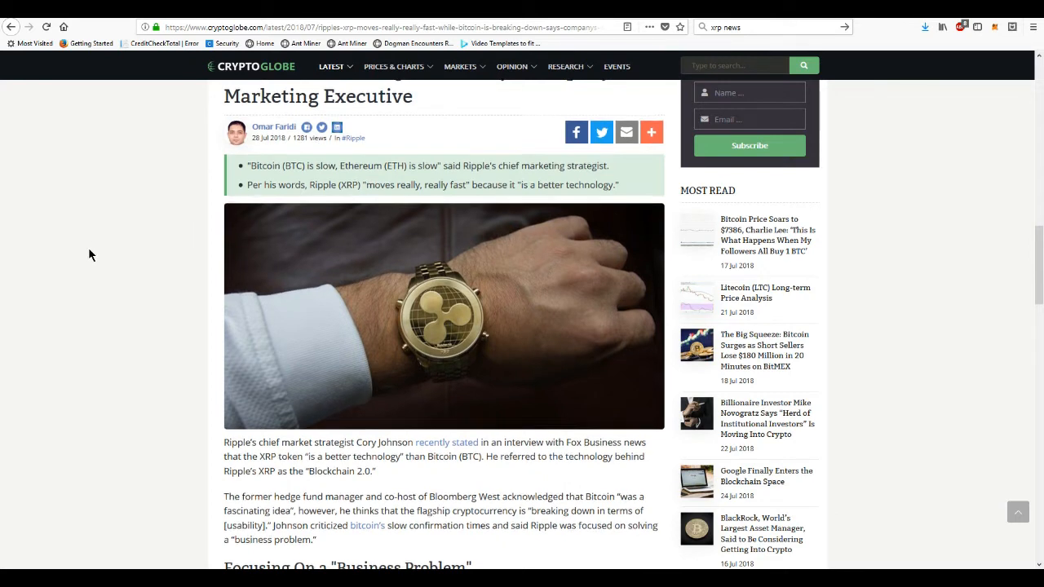
{"action": "scroll", "scroll_direction": "down", "scroll_amount": 3}
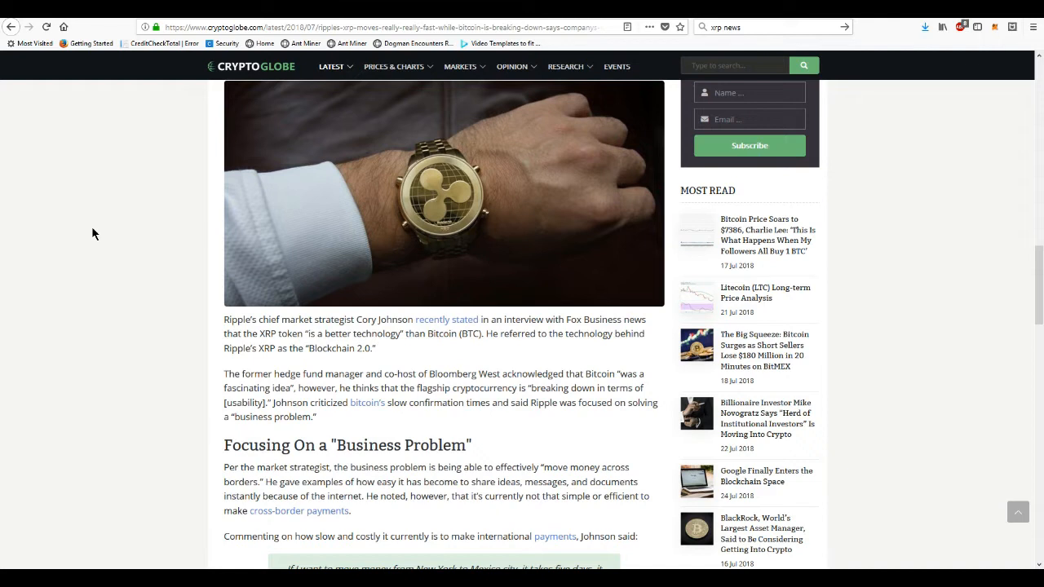
{"action": "mouse_move", "coordinate": [178, 314]}
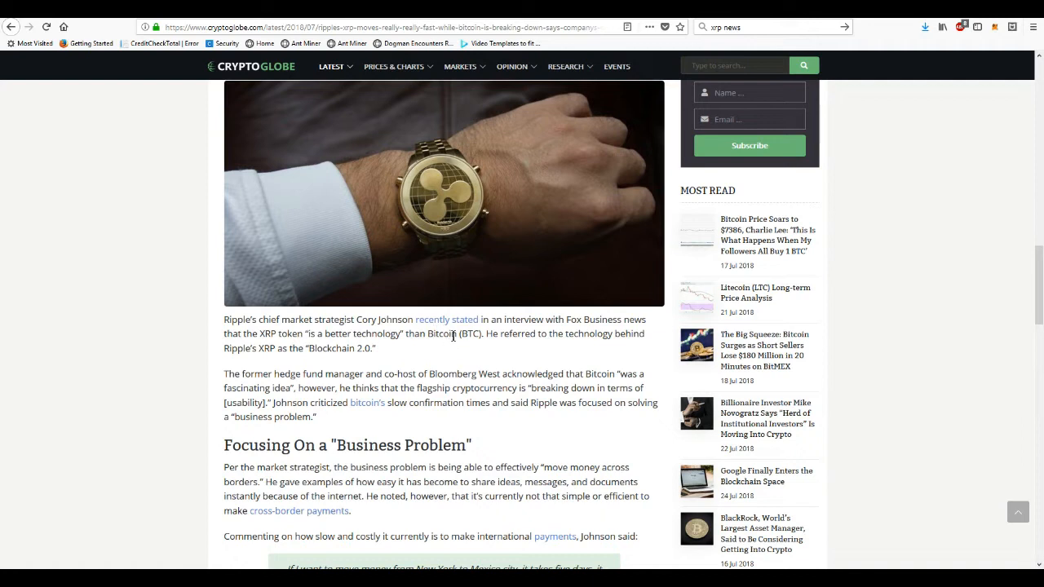
{"action": "mouse_move", "coordinate": [241, 347]}
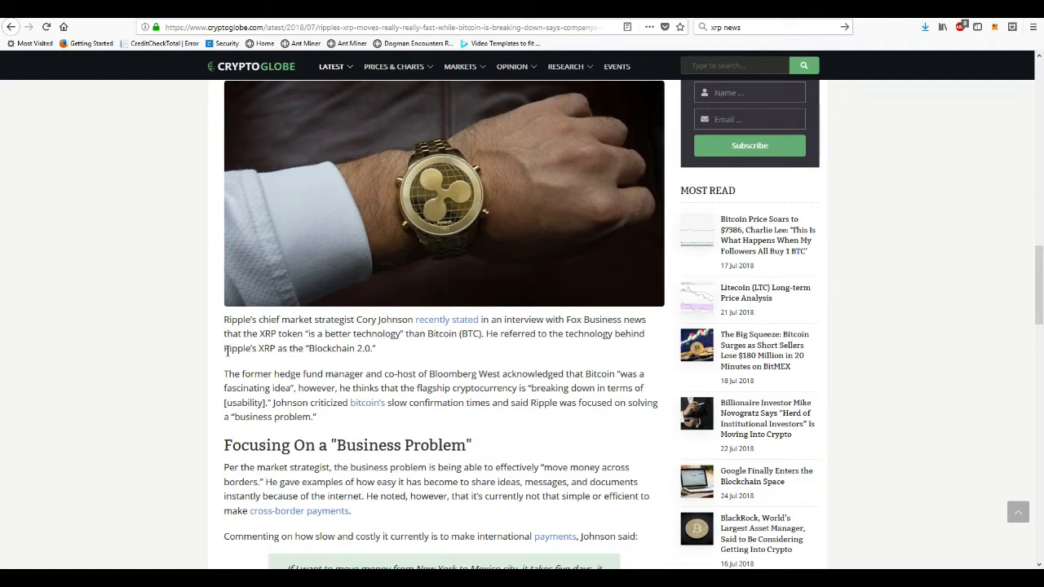
{"action": "mouse_move", "coordinate": [418, 352]}
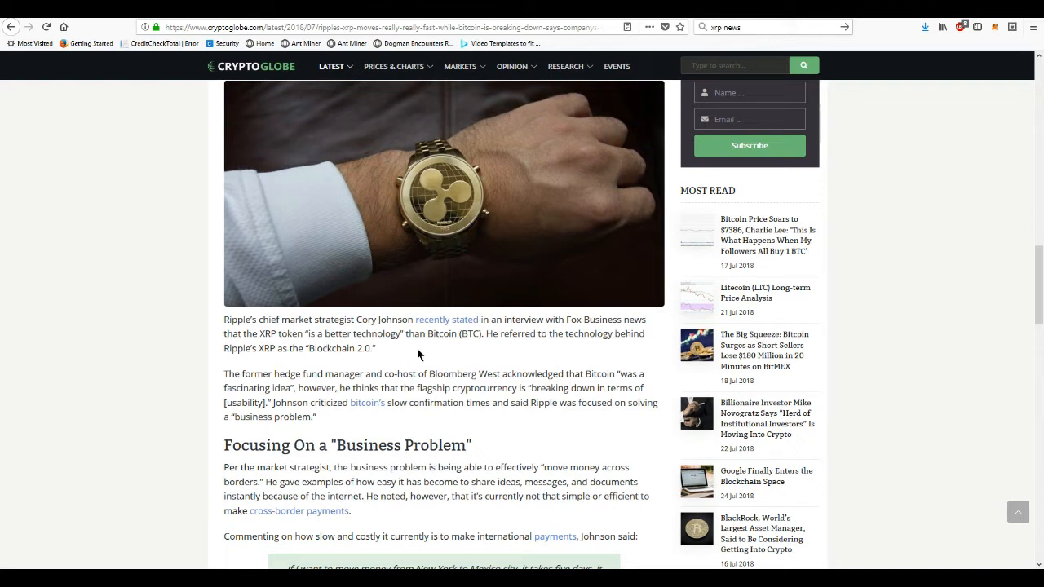
{"action": "mouse_move", "coordinate": [502, 350]}
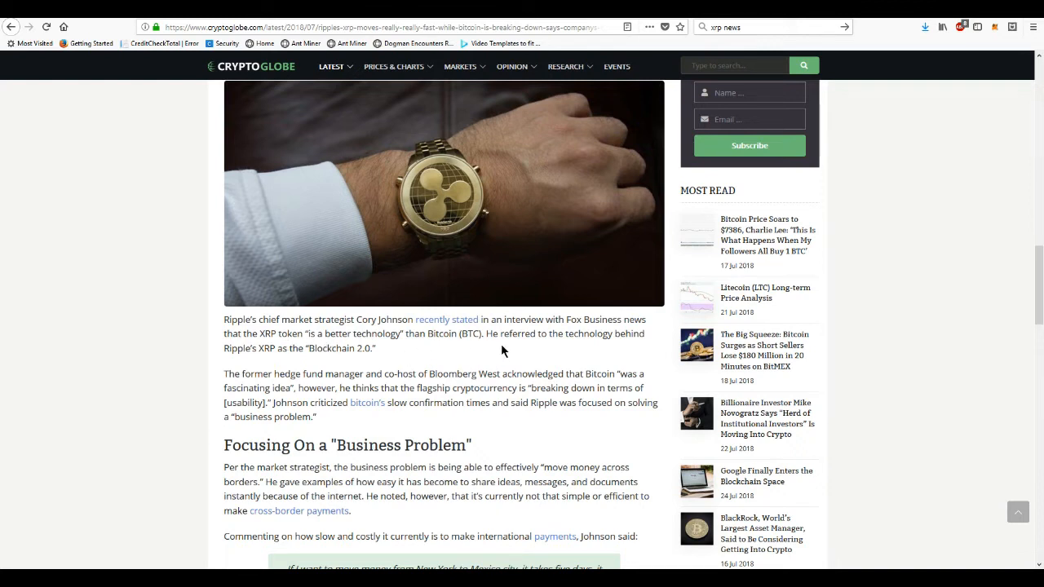
{"action": "mouse_move", "coordinate": [236, 369]}
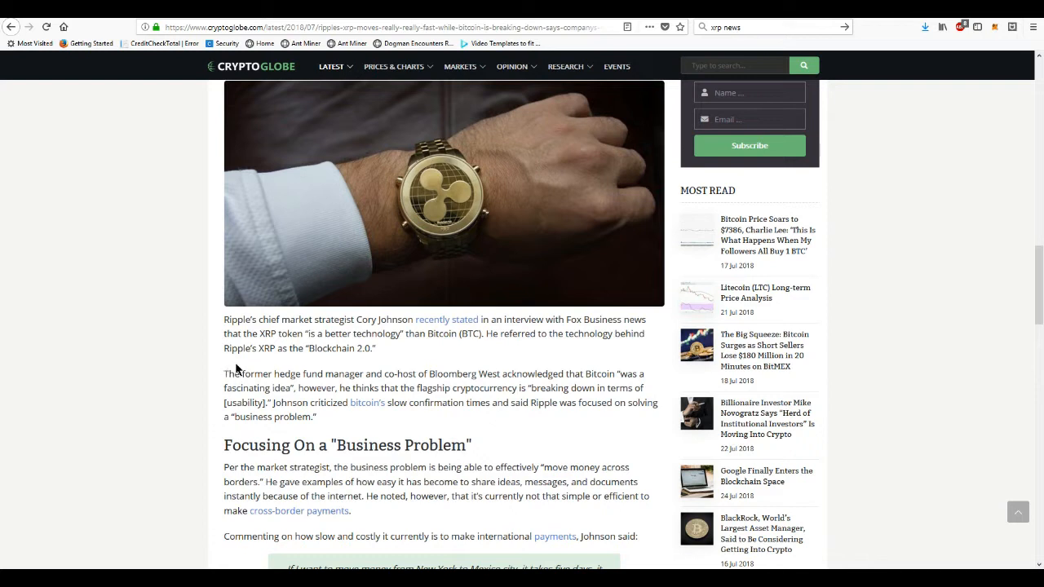
{"action": "scroll", "scroll_direction": "down", "scroll_amount": 3}
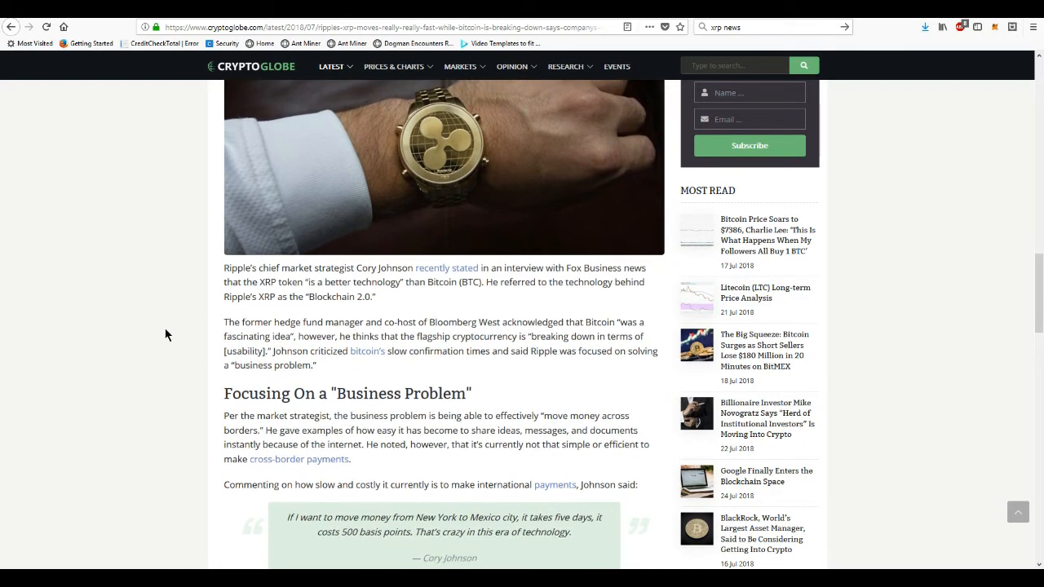
{"action": "scroll", "scroll_direction": "down", "scroll_amount": 3}
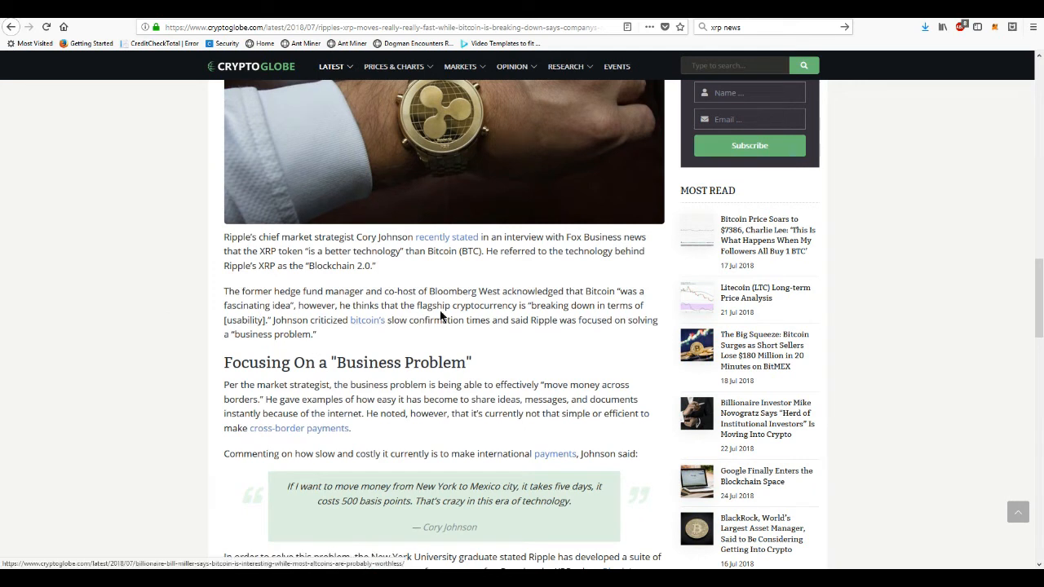
{"action": "mouse_move", "coordinate": [430, 305]}
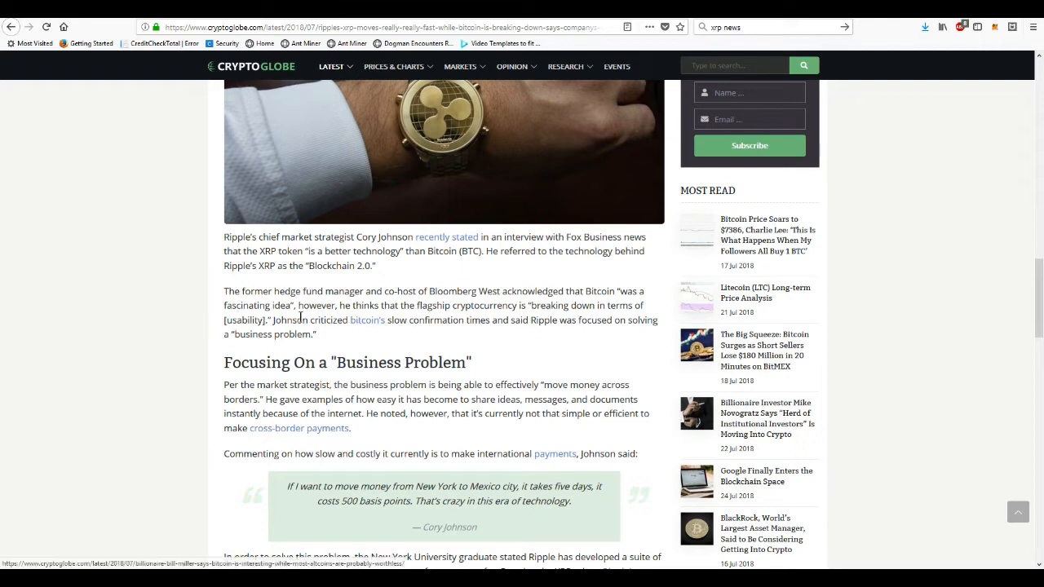
{"action": "mouse_move", "coordinate": [525, 349]}
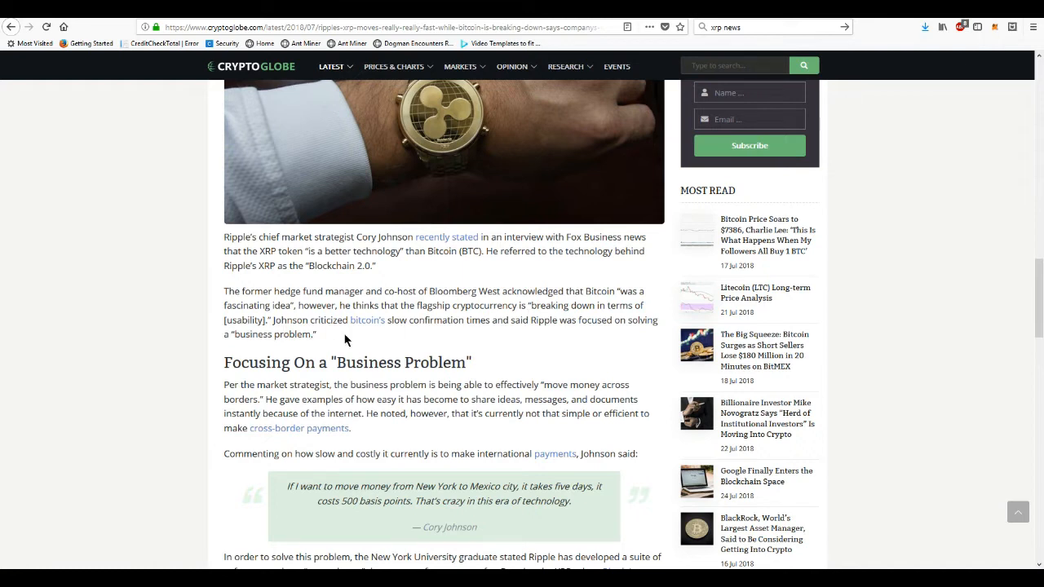
{"action": "mouse_move", "coordinate": [469, 334]}
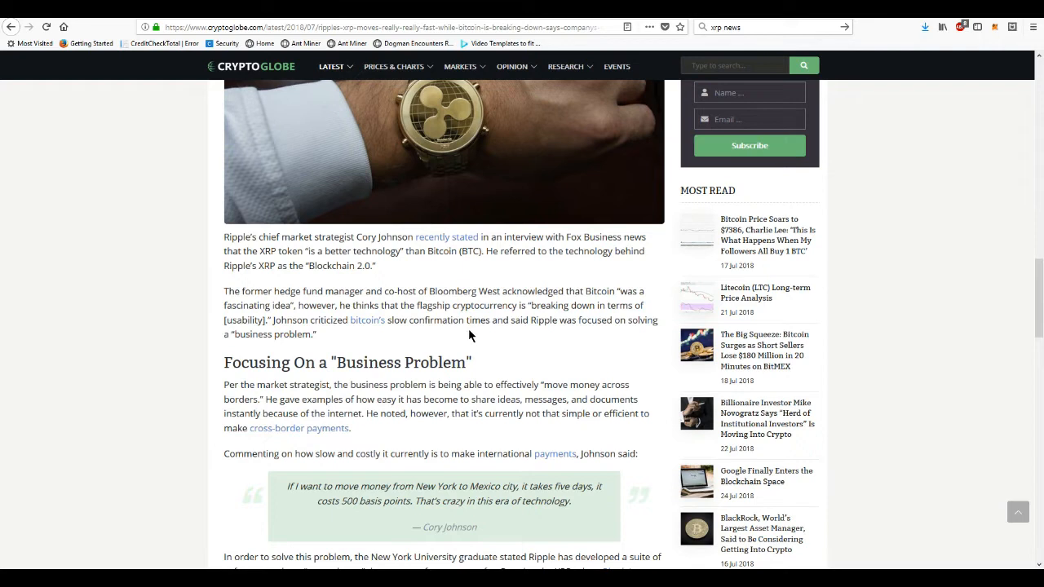
{"action": "mouse_move", "coordinate": [582, 337]}
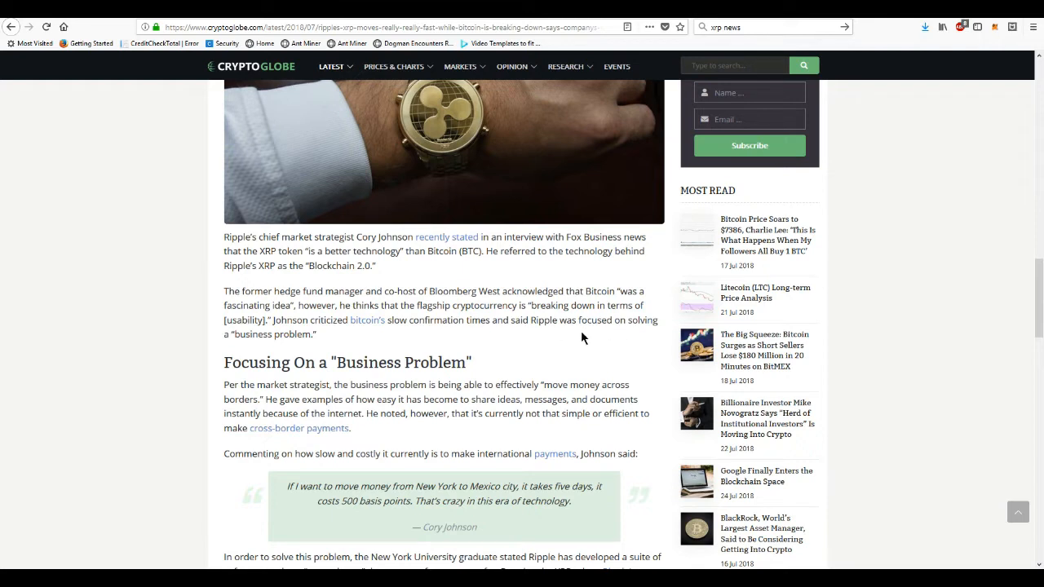
{"action": "mouse_move", "coordinate": [225, 367]}
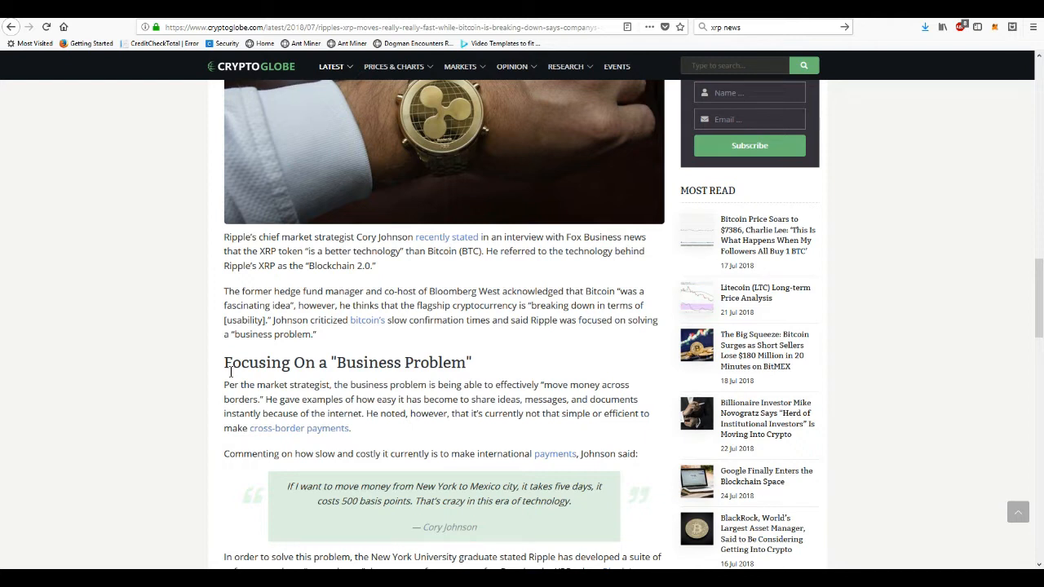
{"action": "mouse_move", "coordinate": [180, 382]}
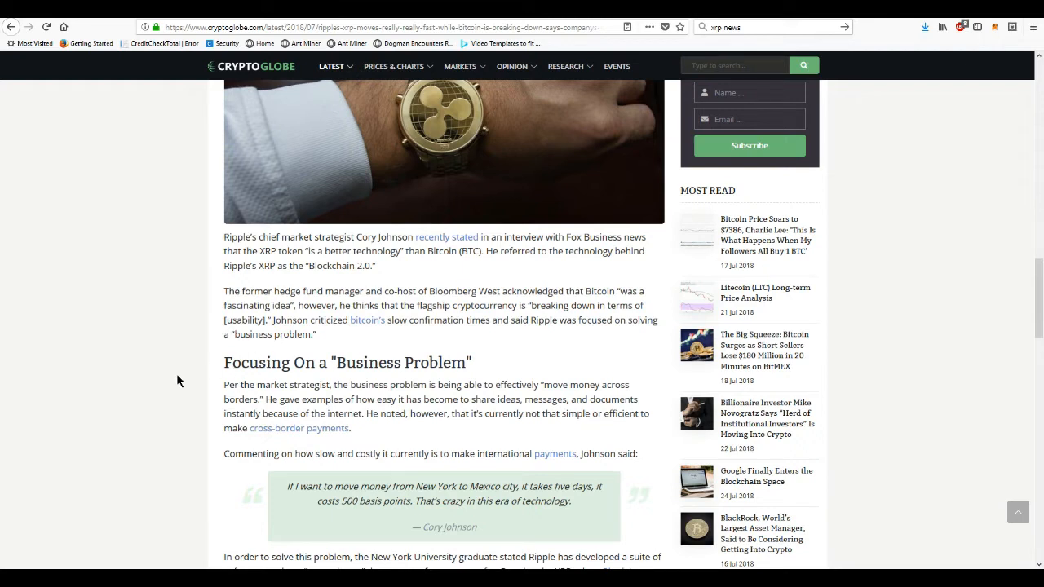
{"action": "scroll", "scroll_direction": "down", "scroll_amount": 3}
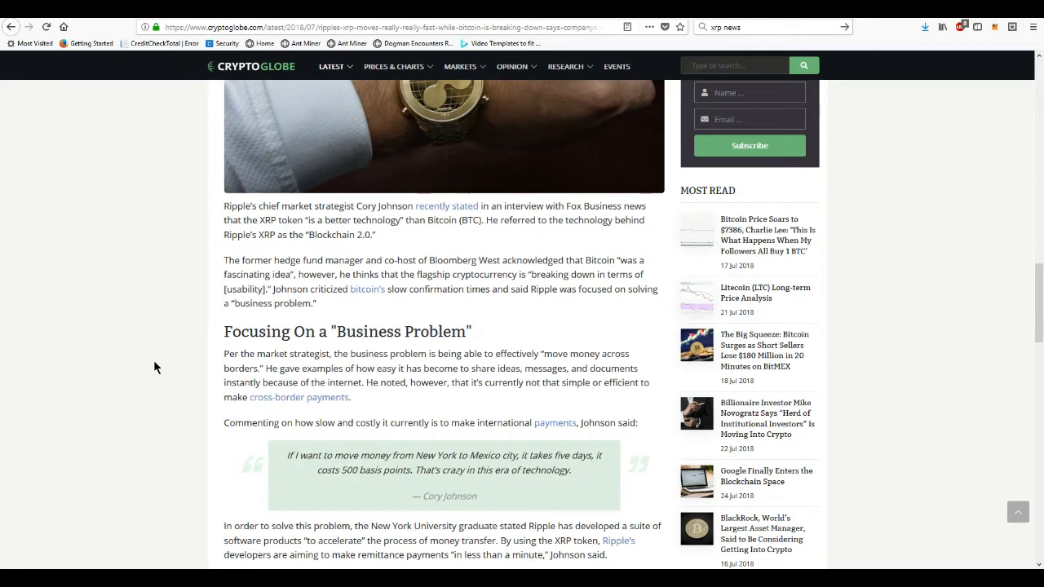
{"action": "mouse_move", "coordinate": [150, 408]}
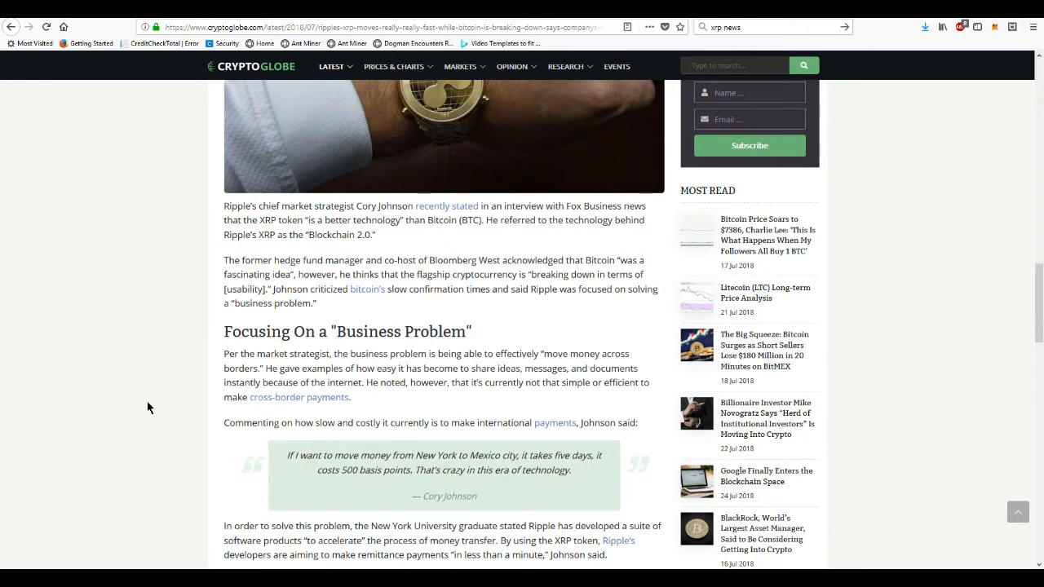
{"action": "scroll", "scroll_direction": "down", "scroll_amount": 3}
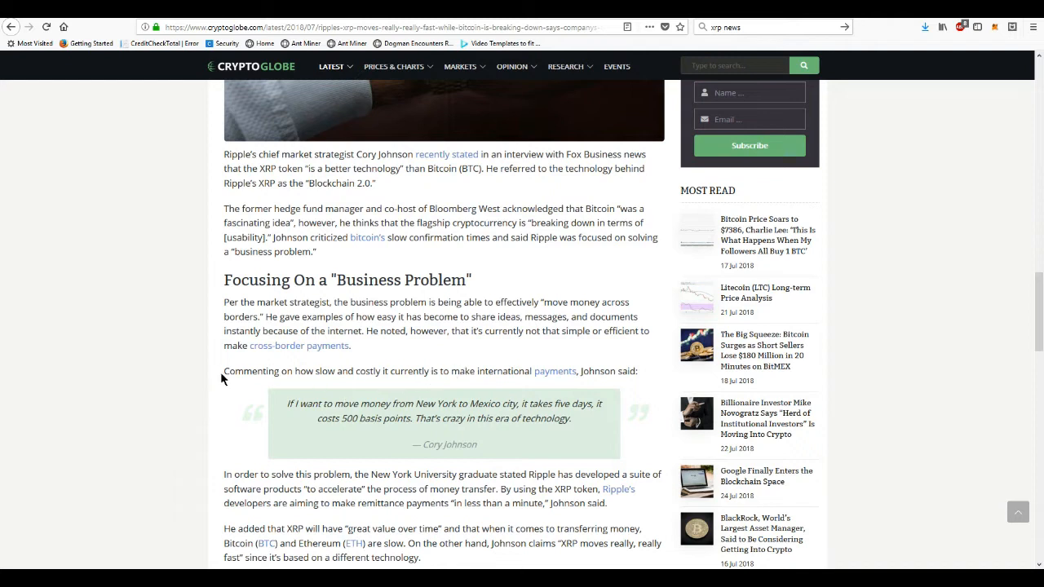
{"action": "mouse_move", "coordinate": [309, 362]}
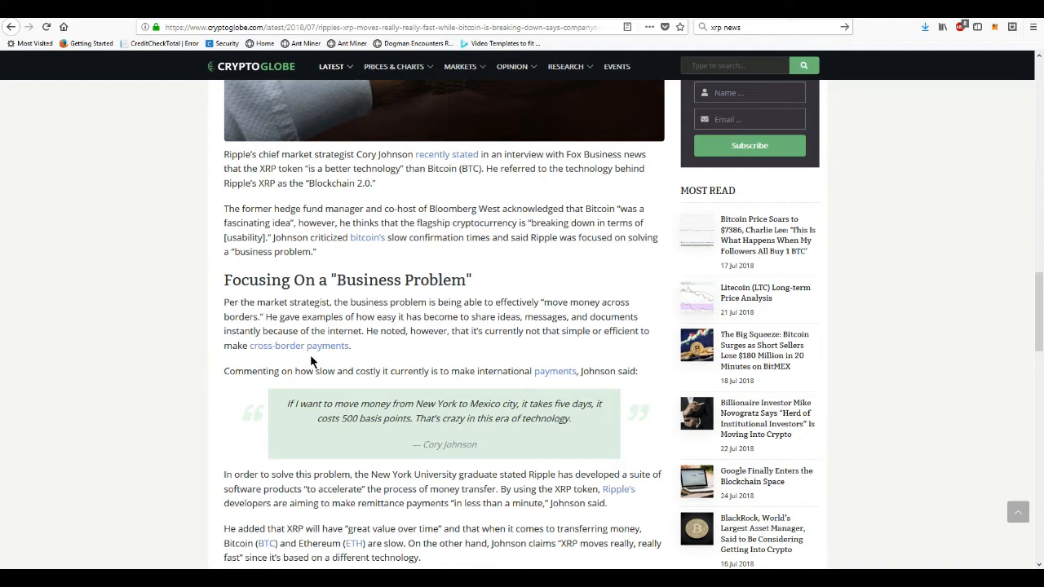
{"action": "mouse_move", "coordinate": [281, 331]}
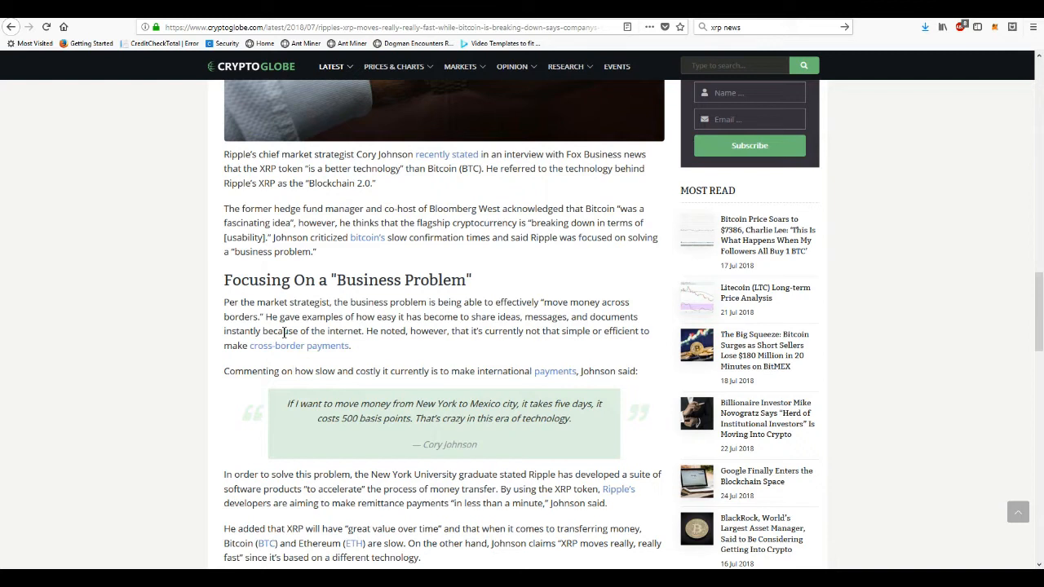
{"action": "mouse_move", "coordinate": [364, 351]}
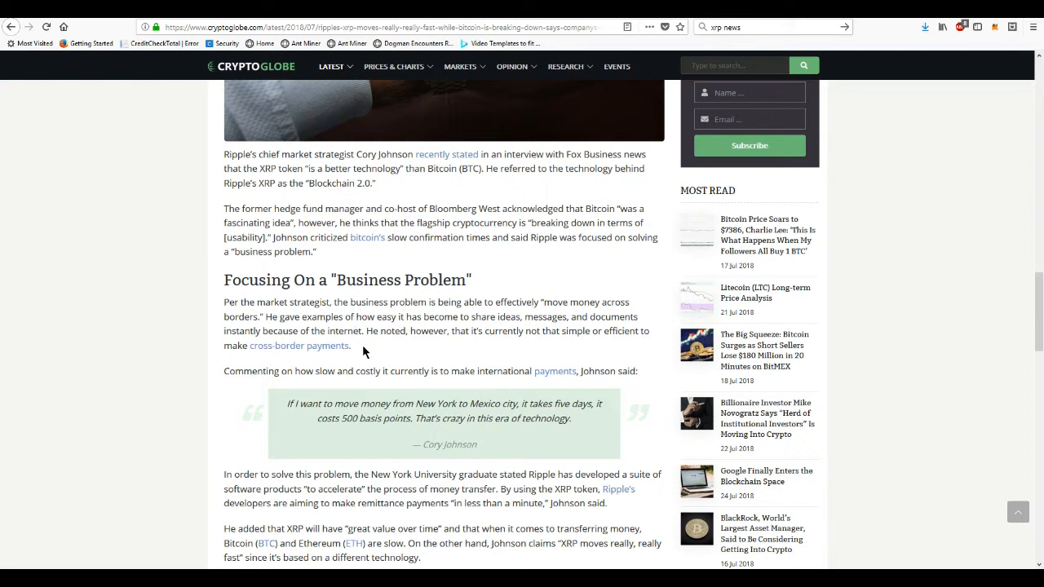
{"action": "mouse_move", "coordinate": [463, 353]}
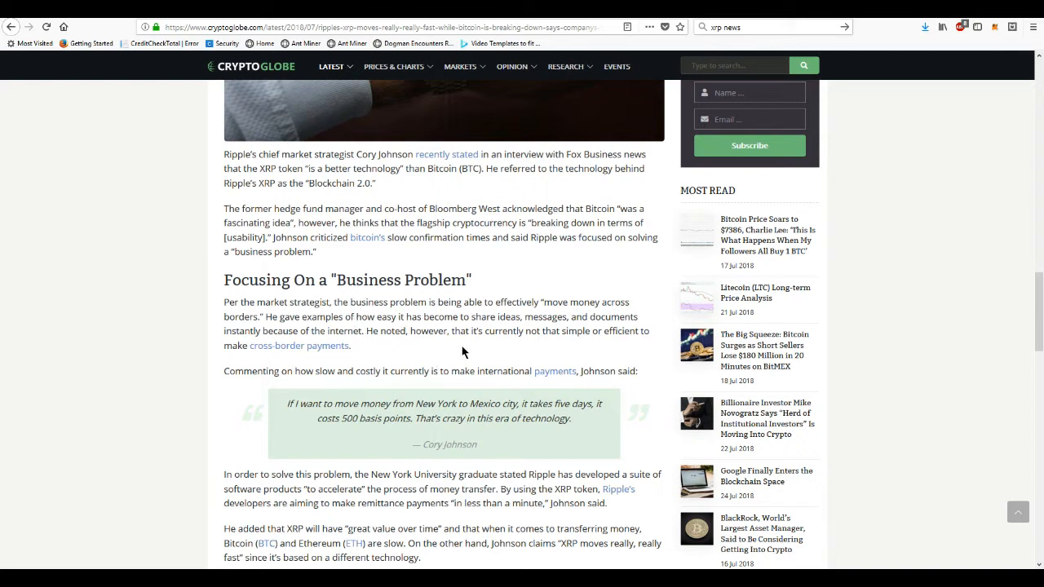
{"action": "mouse_move", "coordinate": [497, 350]}
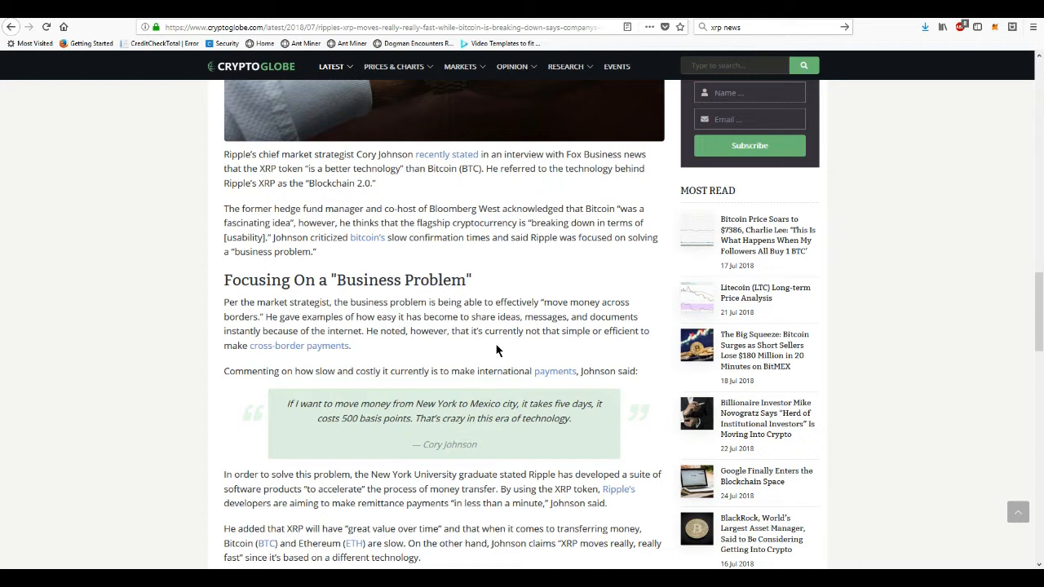
{"action": "mouse_move", "coordinate": [231, 373]}
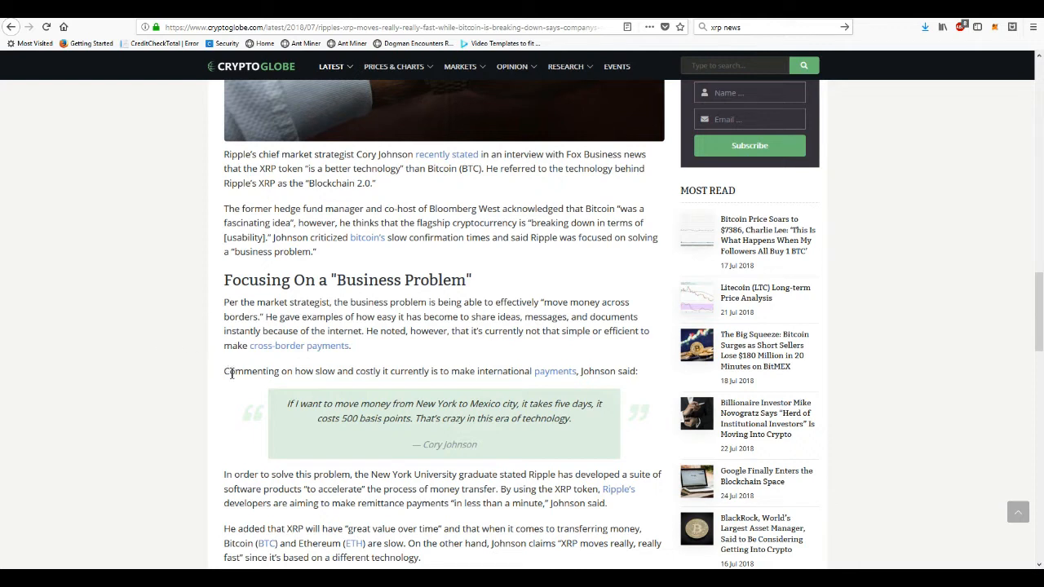
{"action": "mouse_move", "coordinate": [231, 388]}
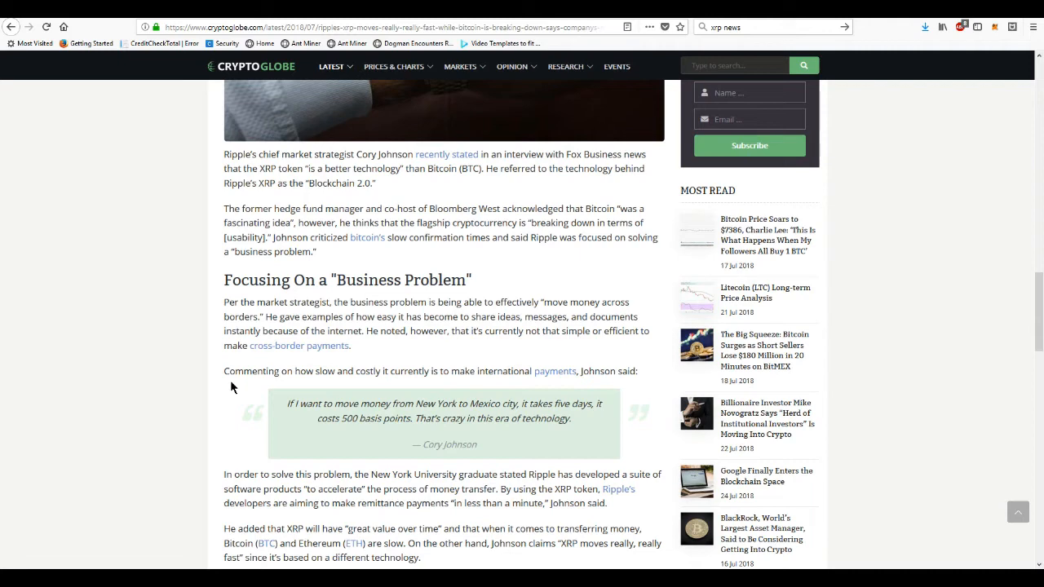
{"action": "scroll", "scroll_direction": "down", "scroll_amount": 3}
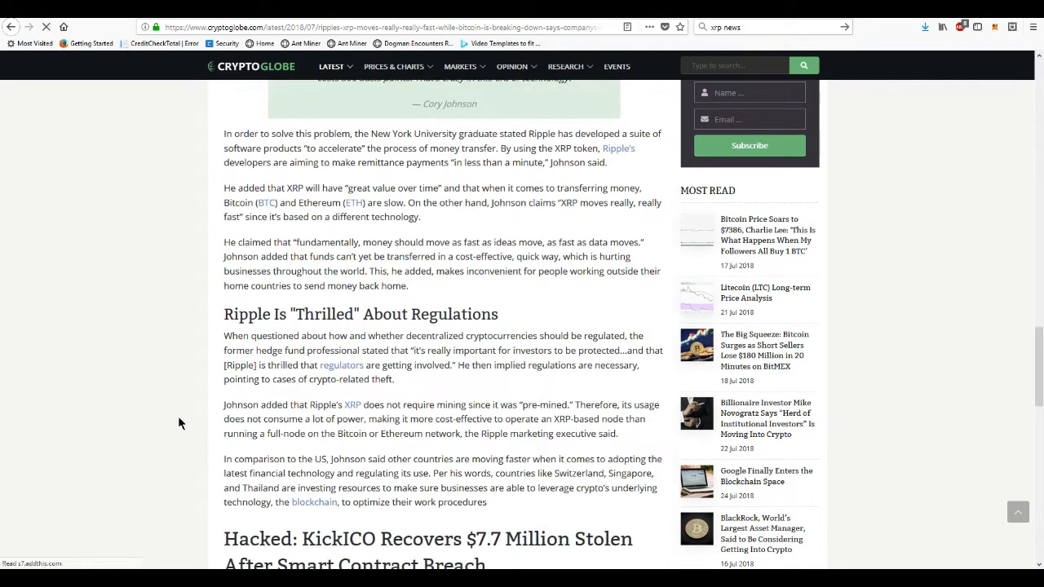
{"action": "scroll", "scroll_direction": "down", "scroll_amount": 3}
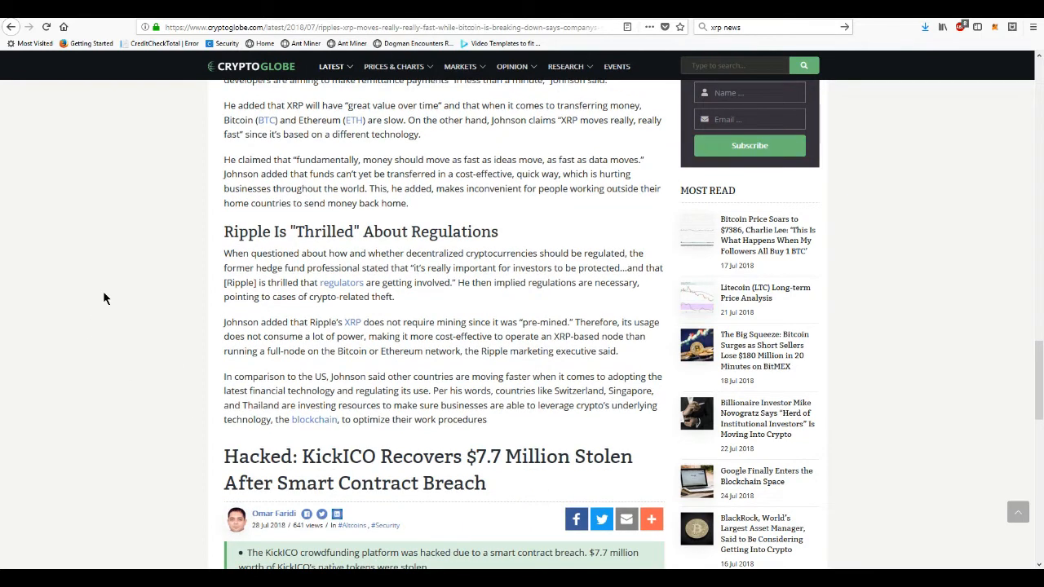
{"action": "mouse_move", "coordinate": [133, 289]}
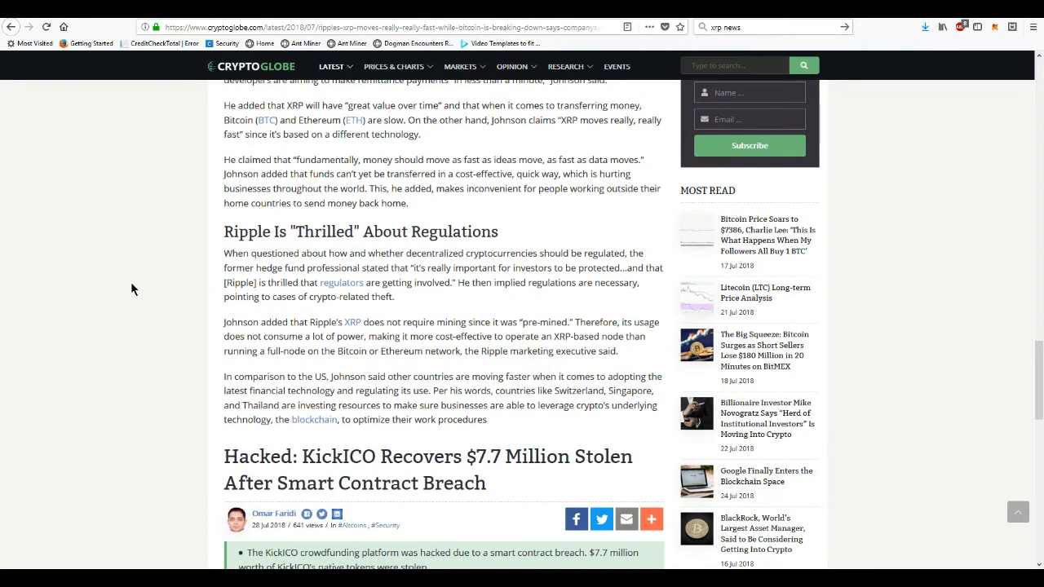
{"action": "scroll", "scroll_direction": "down", "scroll_amount": 3}
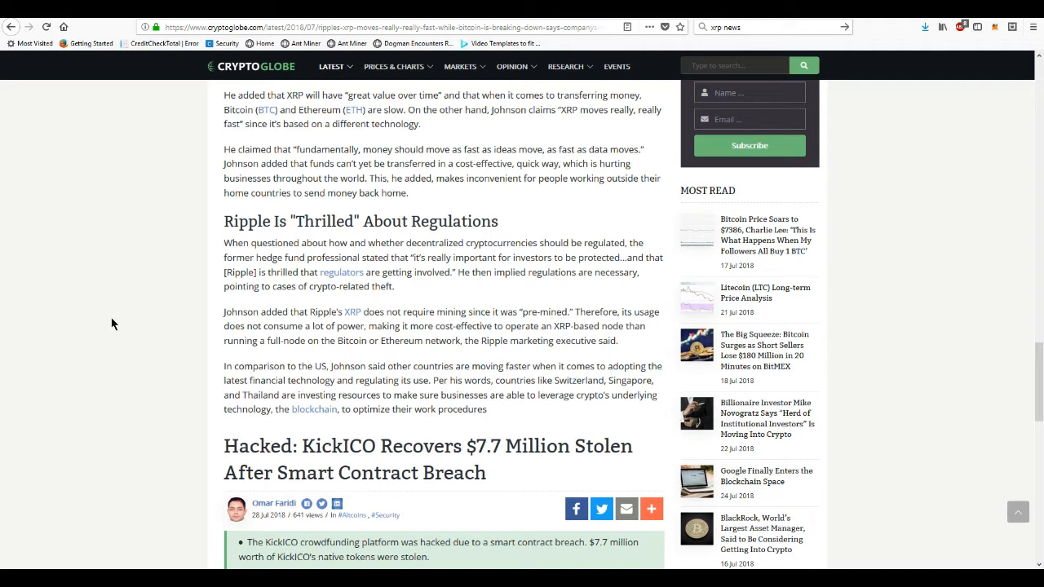
{"action": "scroll", "scroll_direction": "up", "scroll_amount": 3}
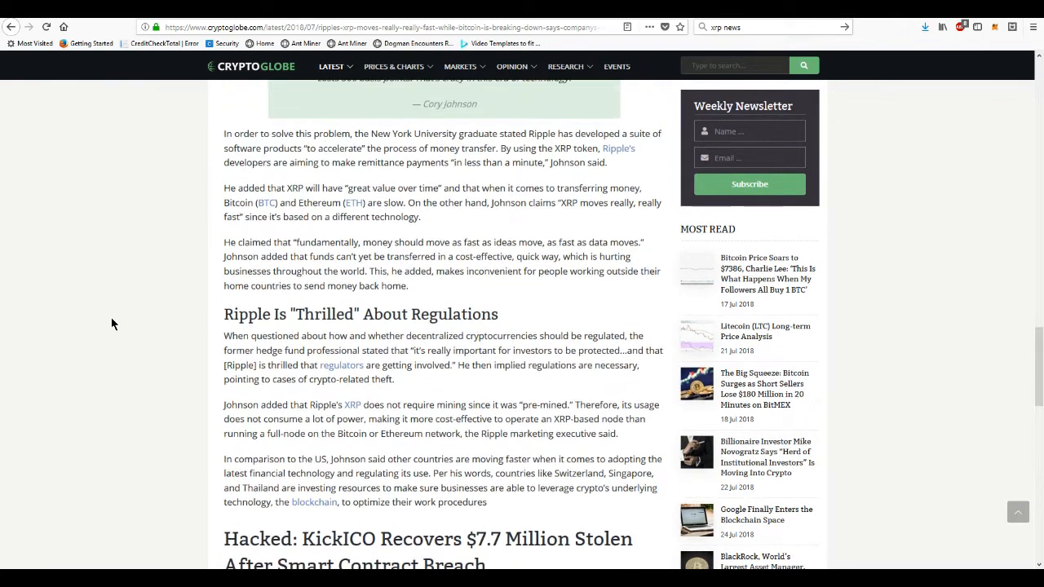
{"action": "scroll", "scroll_direction": "down", "scroll_amount": 3}
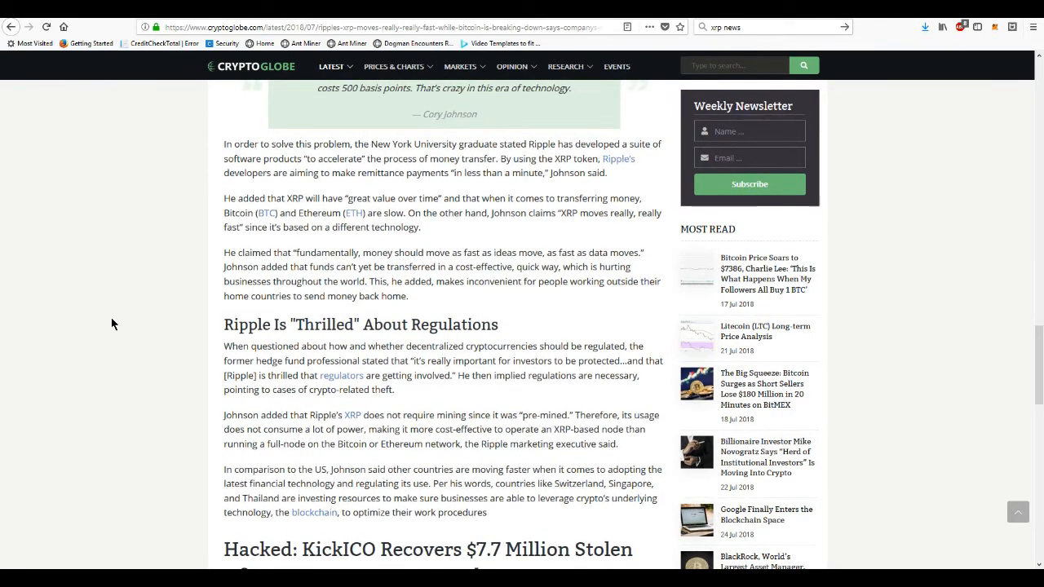